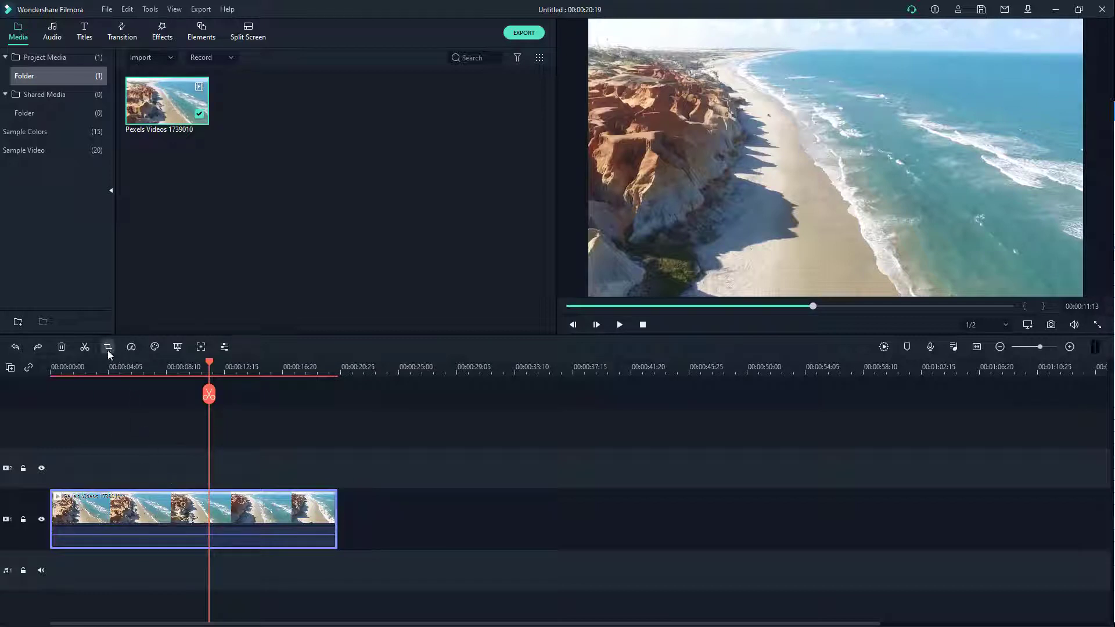
Open Crop and Zoom for the beach aerial clip on the timeline
left_click(107, 348)
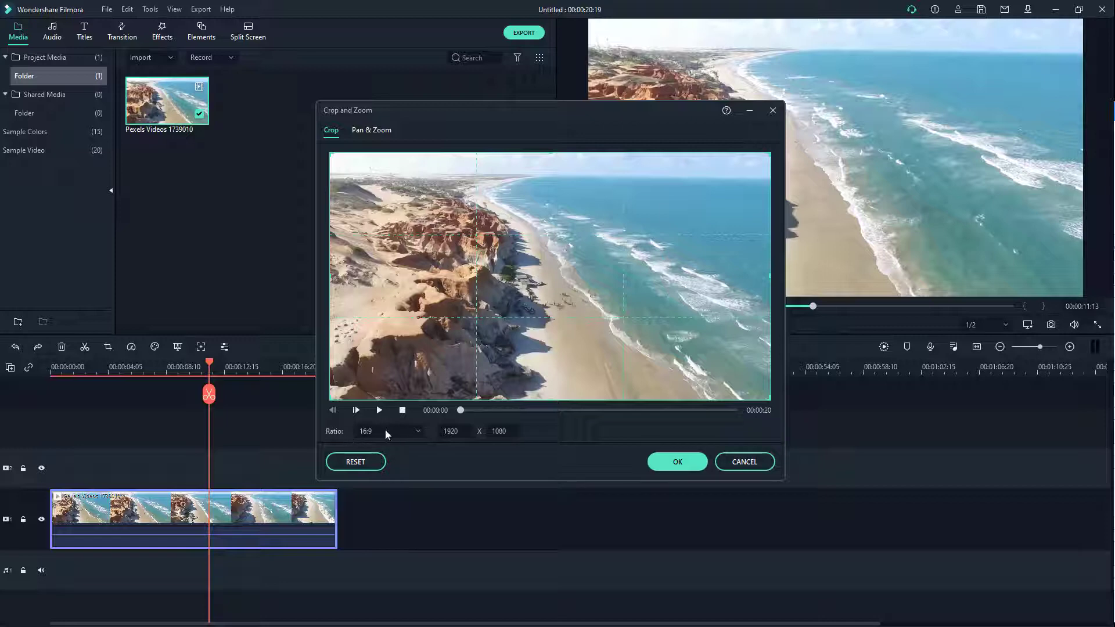
Switch the crop ratio to Custom at 1920 x 850
left_click(389, 431)
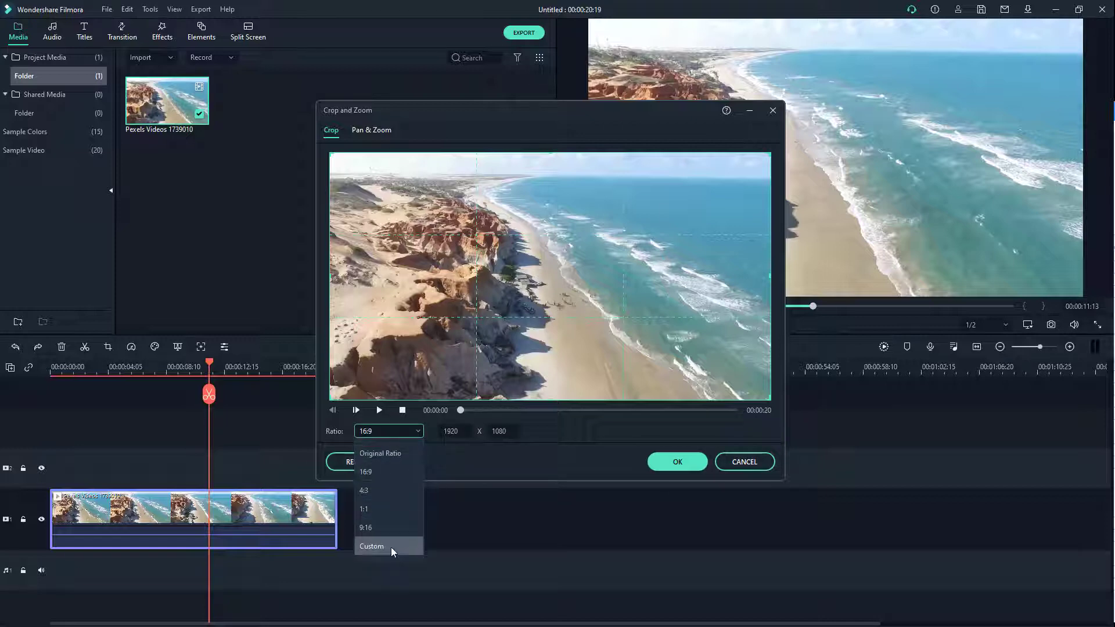
left_click(371, 546)
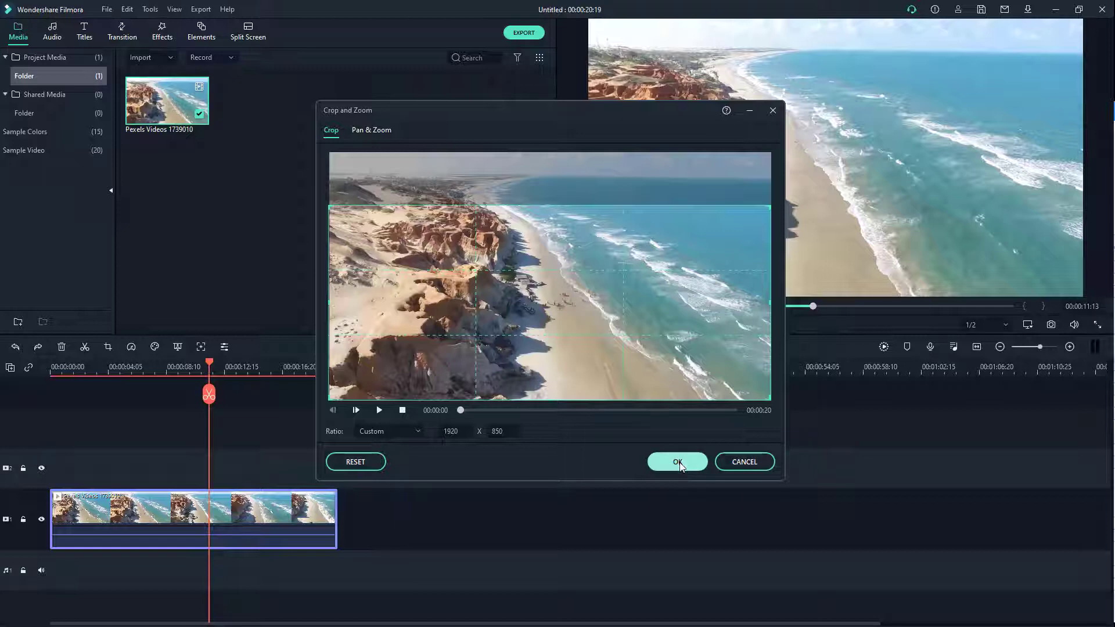
Apply the 1920 x 850 crop and play the clip briefly in the preview
left_click(676, 462)
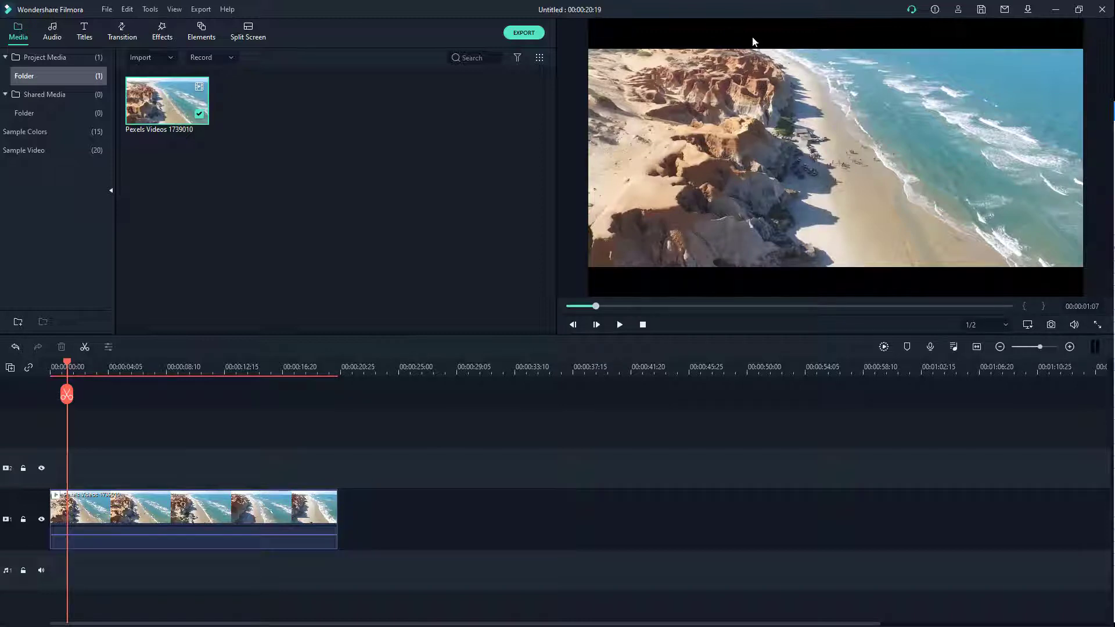
left_click(596, 323)
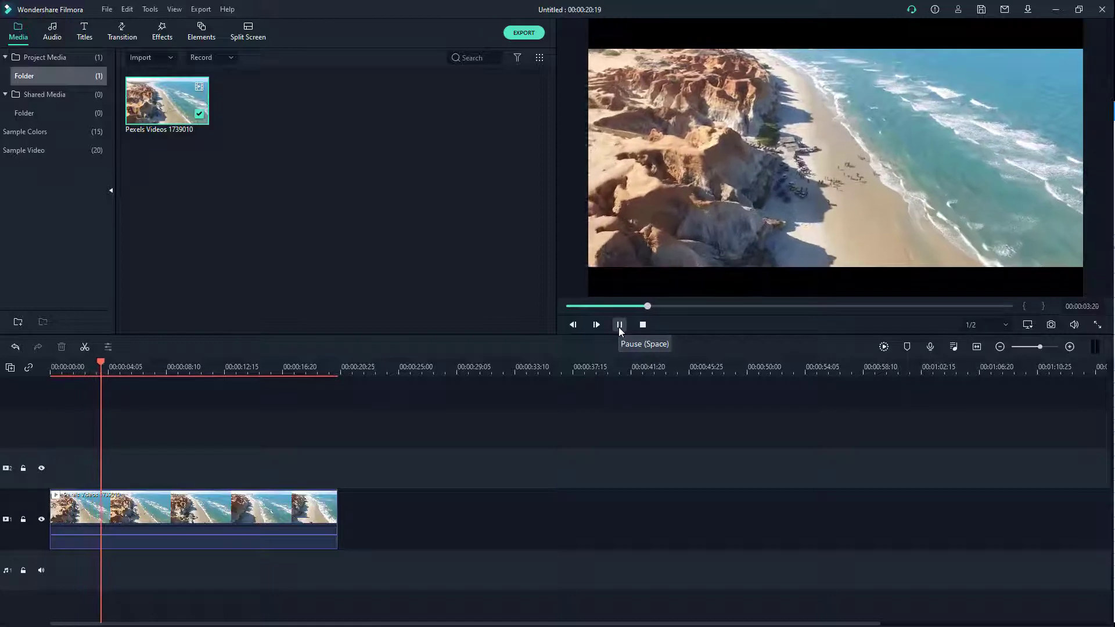
left_click(620, 325)
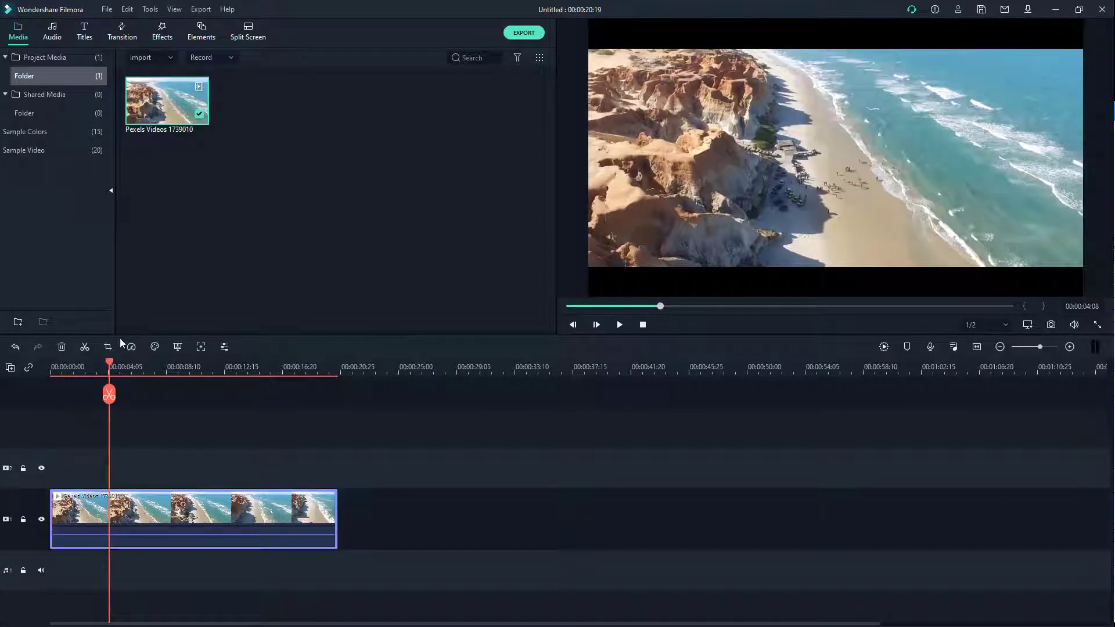
Recrop the beach clip to a custom 1920 x 638 frame and apply it
left_click(107, 347)
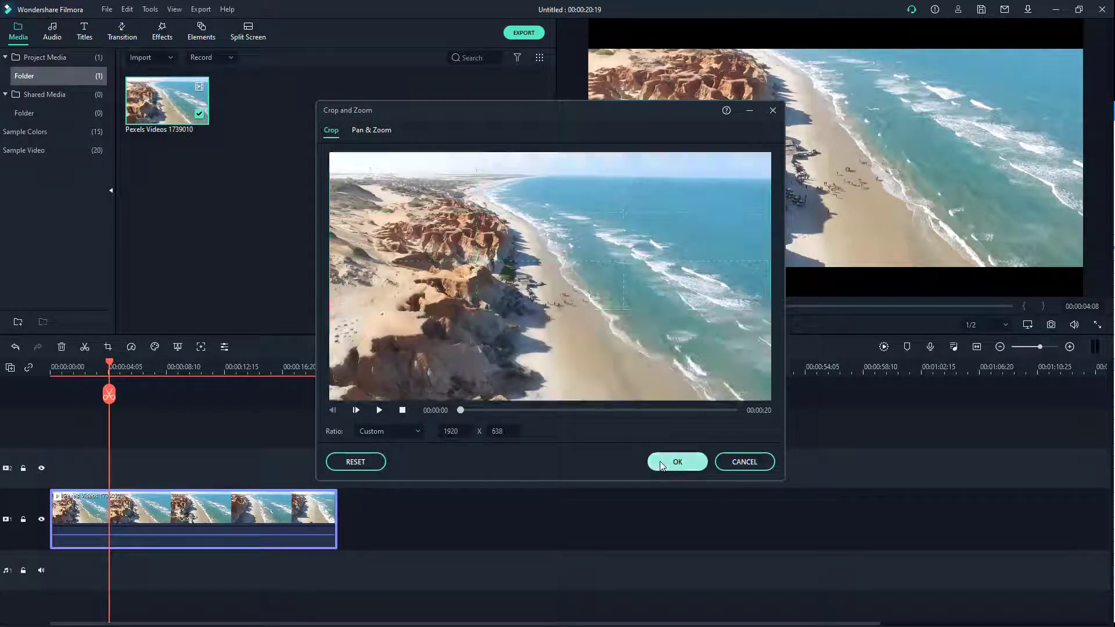
left_click(676, 462)
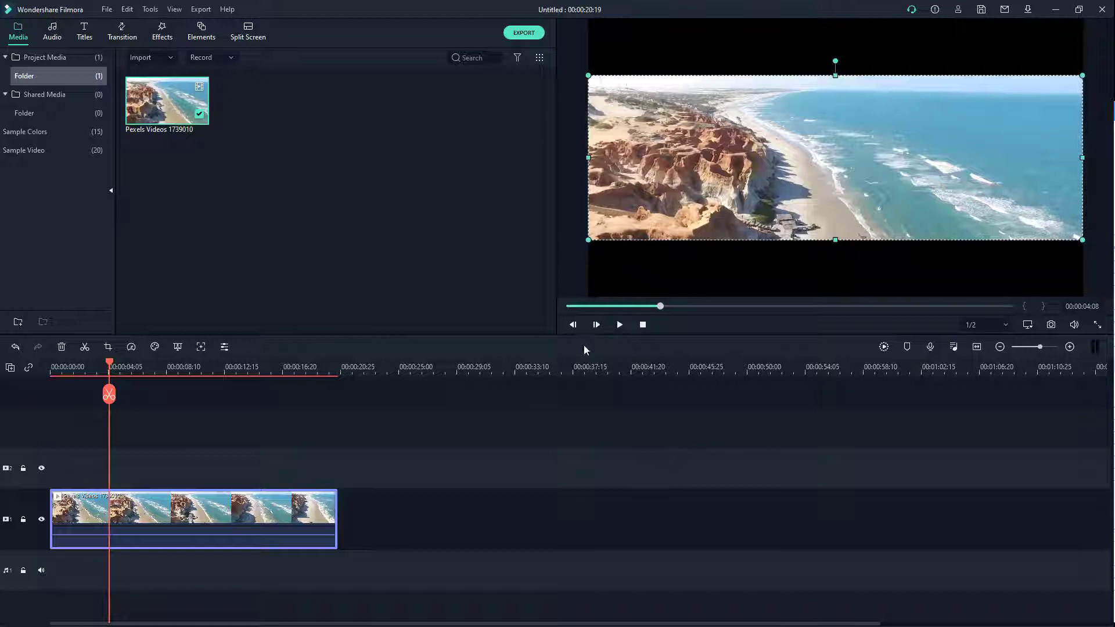
left_click(618, 325)
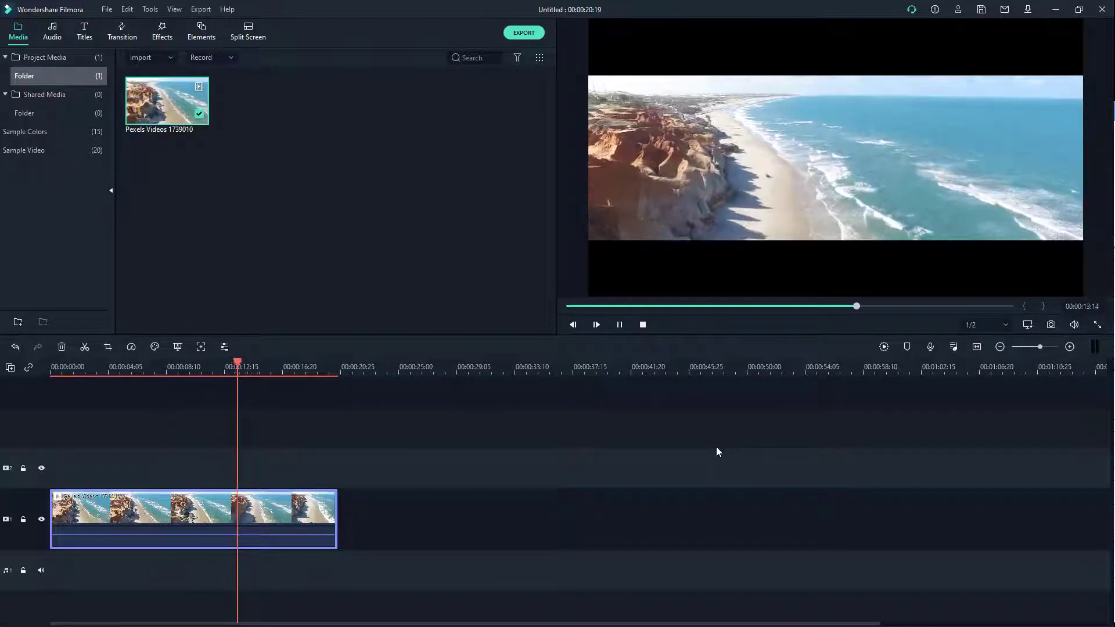
left_click(596, 326)
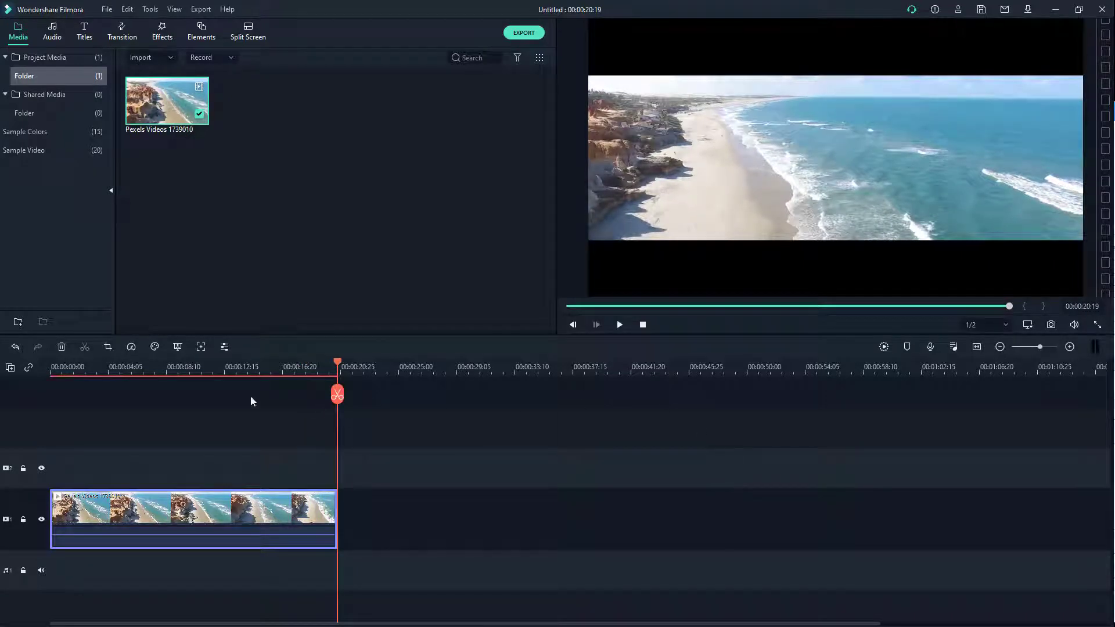
left_click(618, 324)
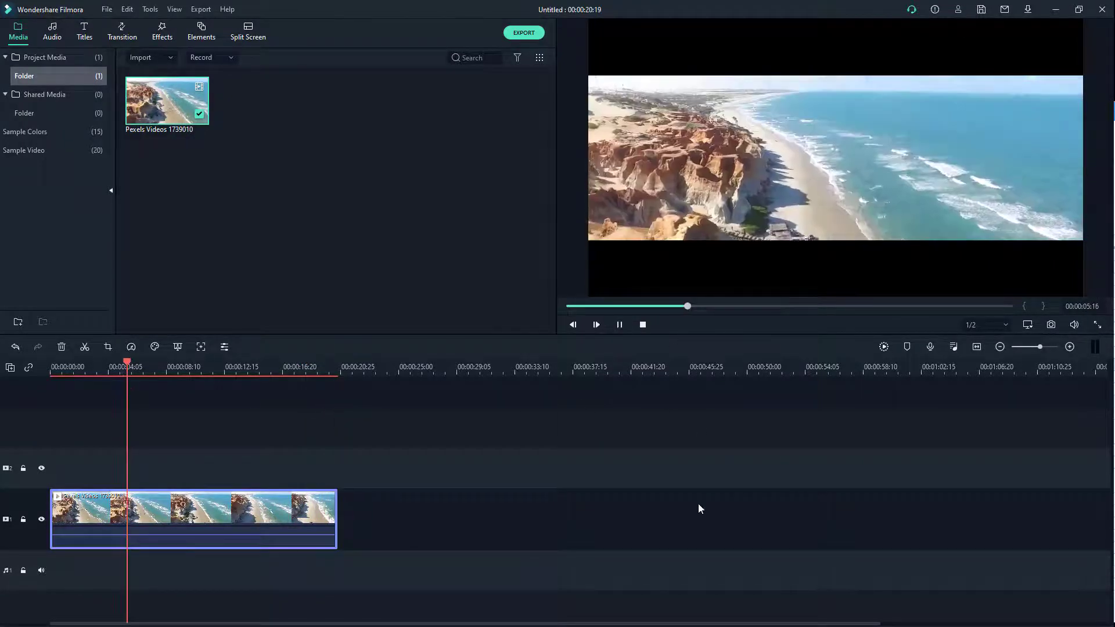